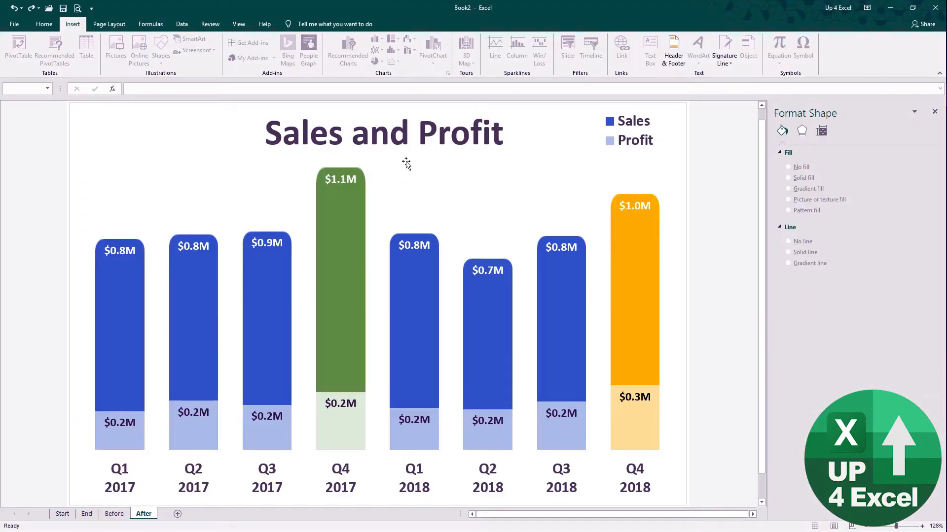
pyautogui.moveTo(396, 264)
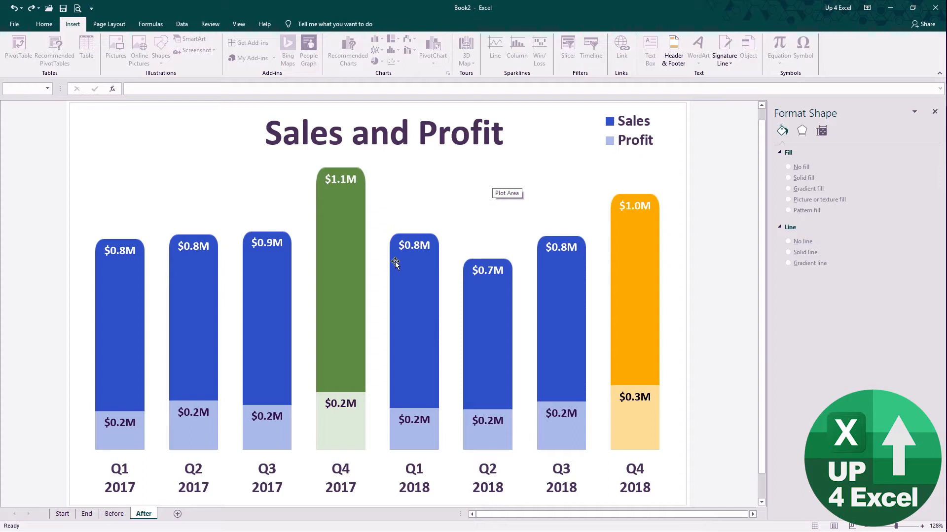
pyautogui.moveTo(325, 176)
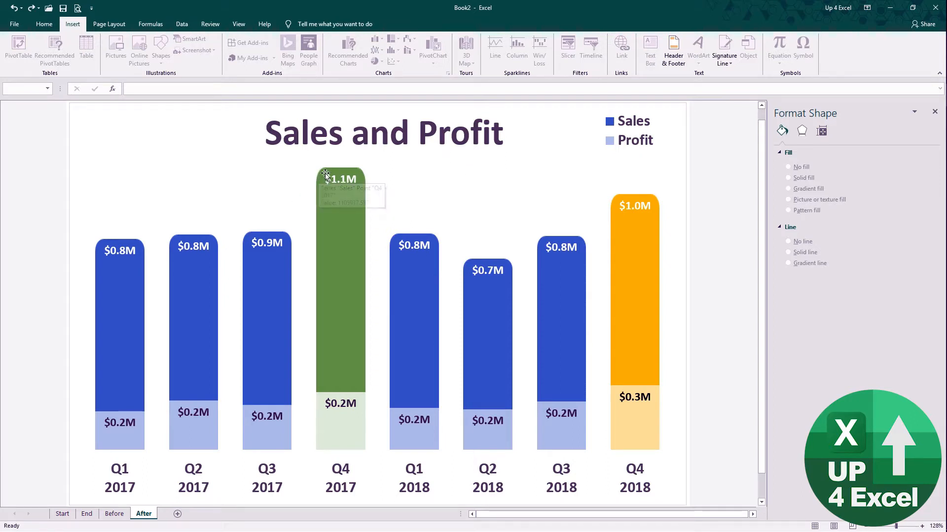
pyautogui.moveTo(496, 287)
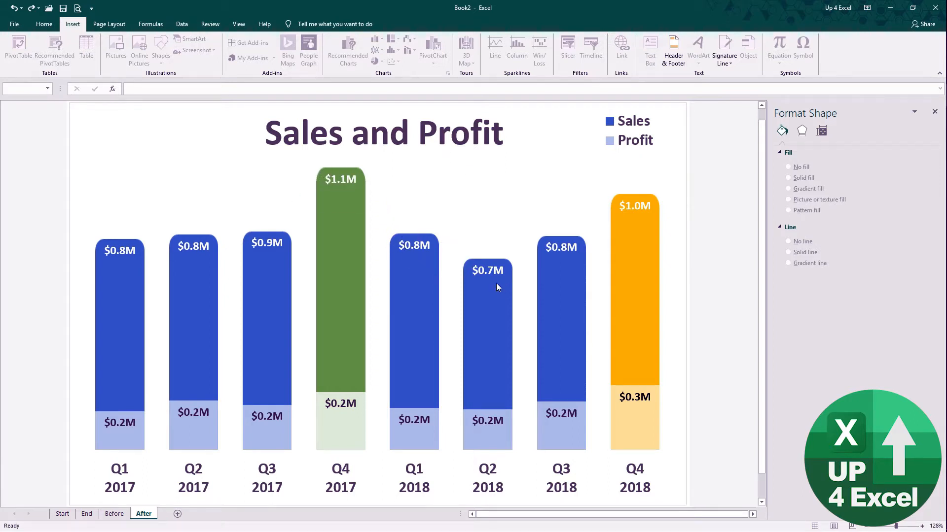
pyautogui.moveTo(440, 330)
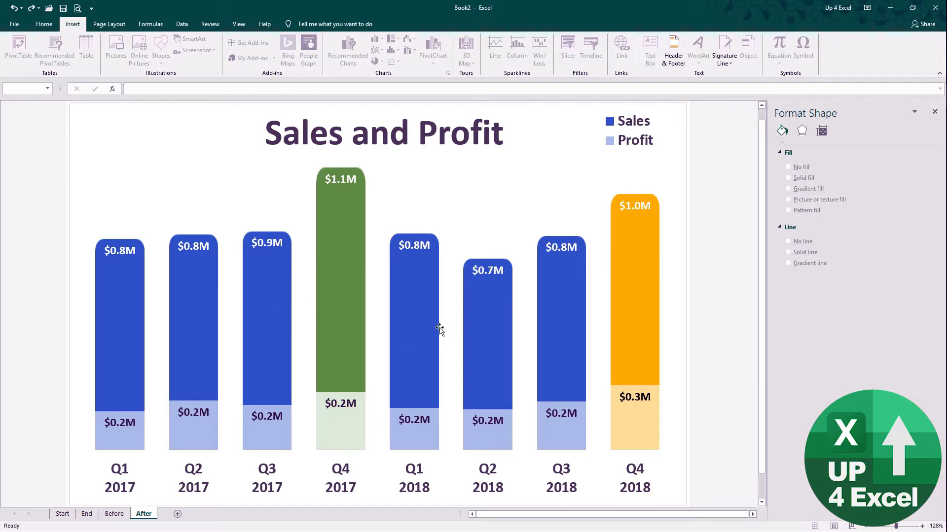
pyautogui.moveTo(546, 301)
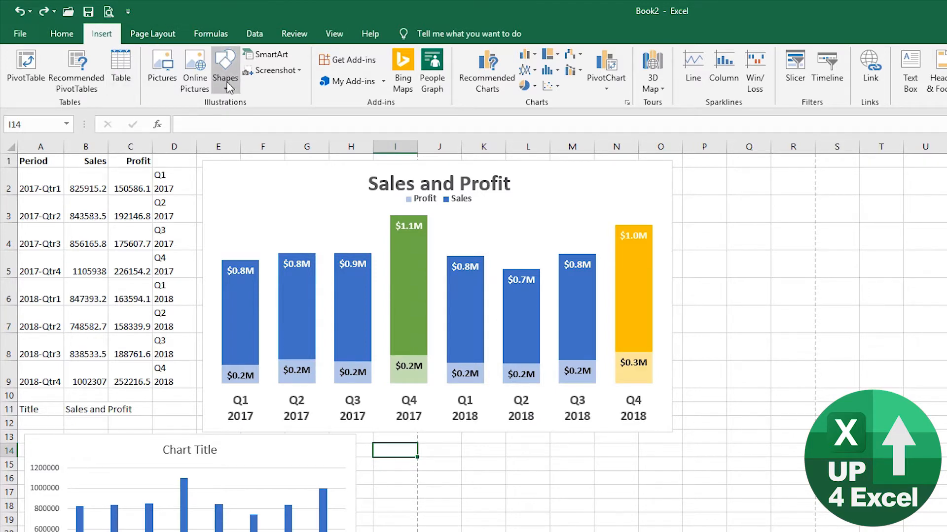
# Draw a tall Round Same Side Corner Rectangle on the sheet beside the small chart.
pyautogui.click(225, 66)
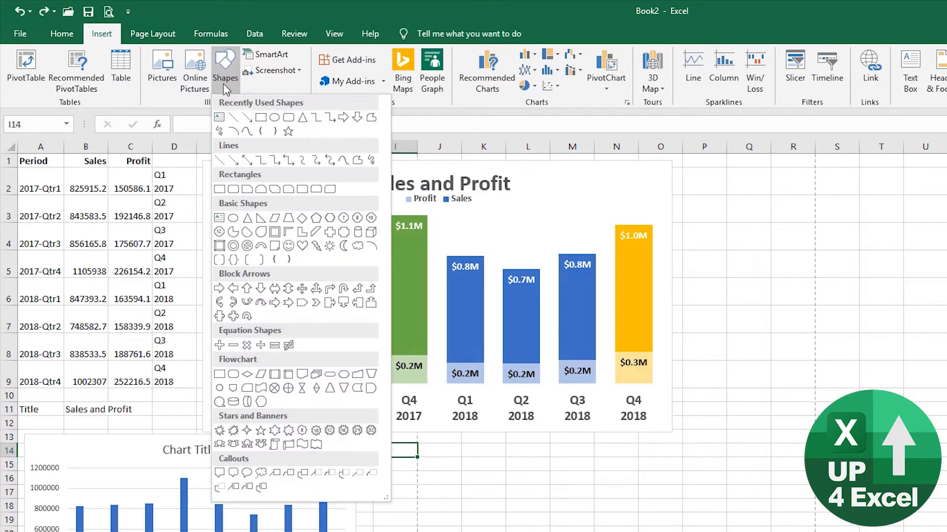
pyautogui.moveTo(302, 189)
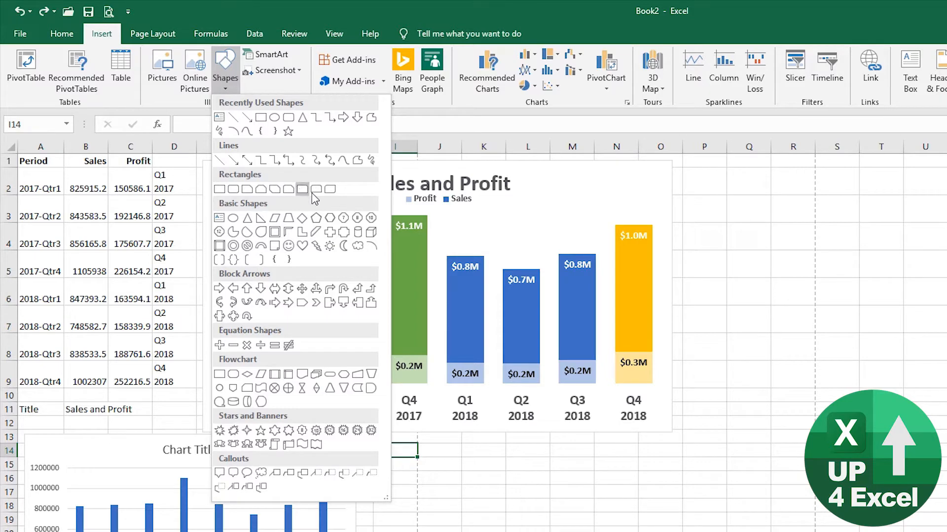
pyautogui.moveTo(317, 190)
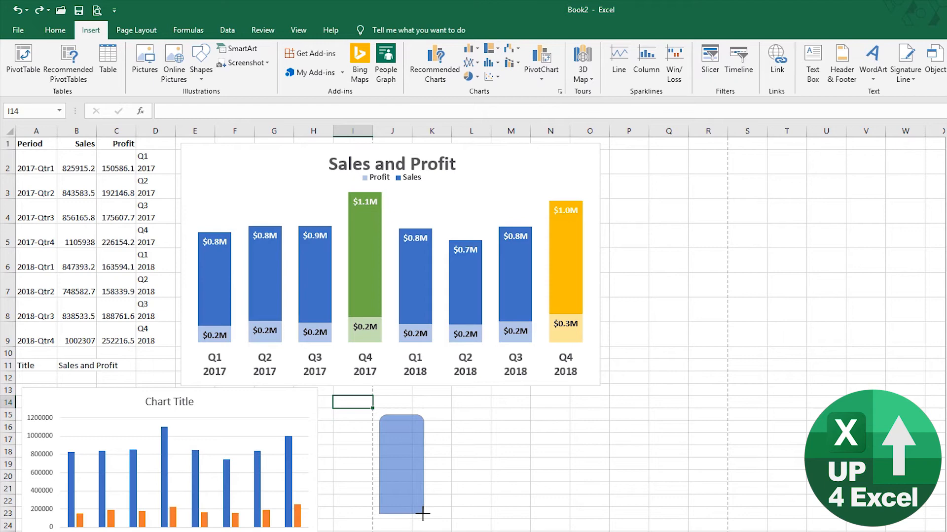
pyautogui.moveTo(383, 415); pyautogui.dragTo(423, 515)
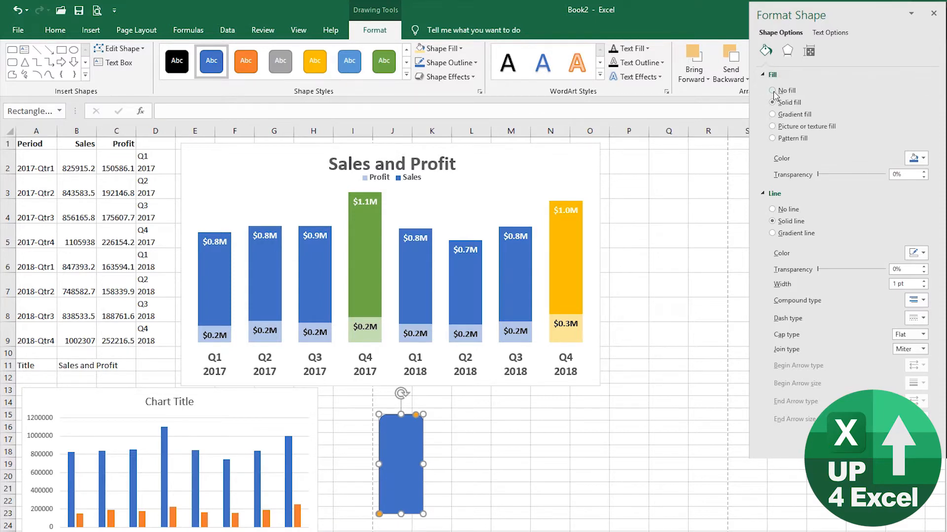
# After trying a gradient, set the shape to Solid fill with No line, then reselect it.
pyautogui.click(772, 115)
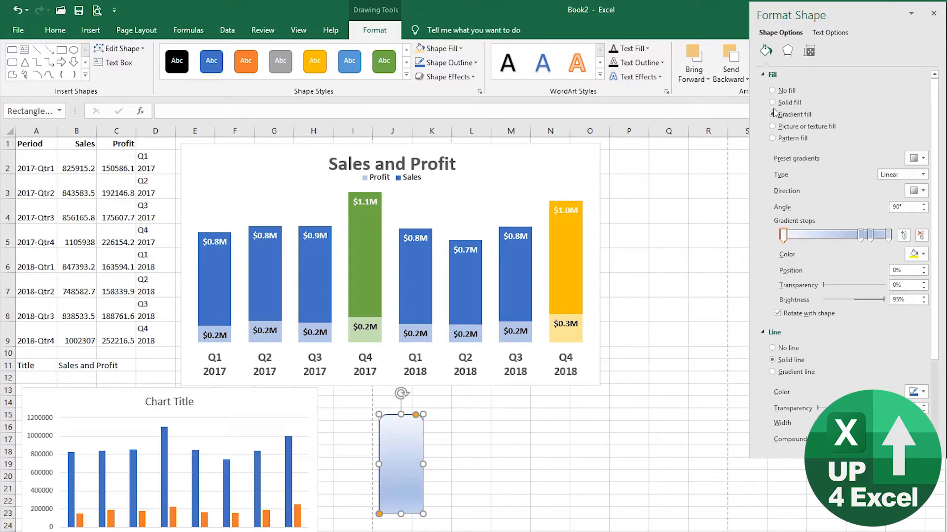
pyautogui.click(772, 114)
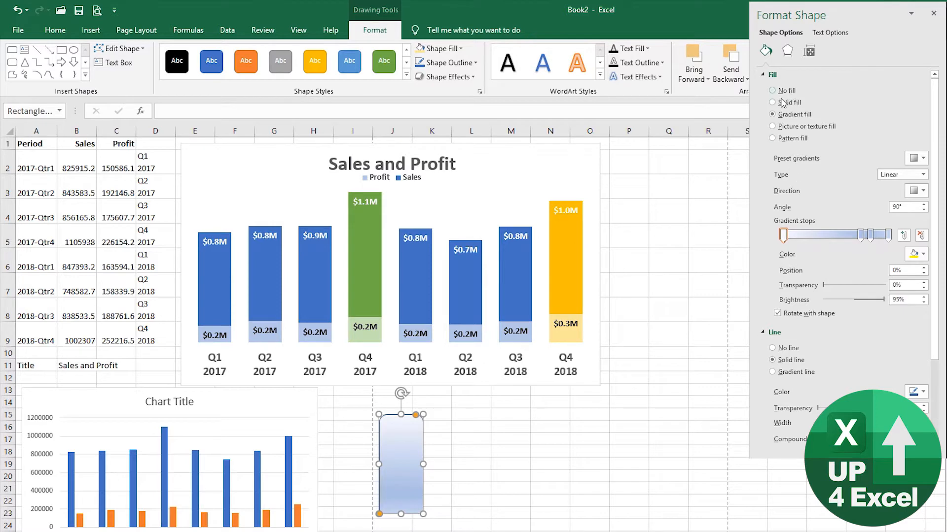
pyautogui.click(773, 101)
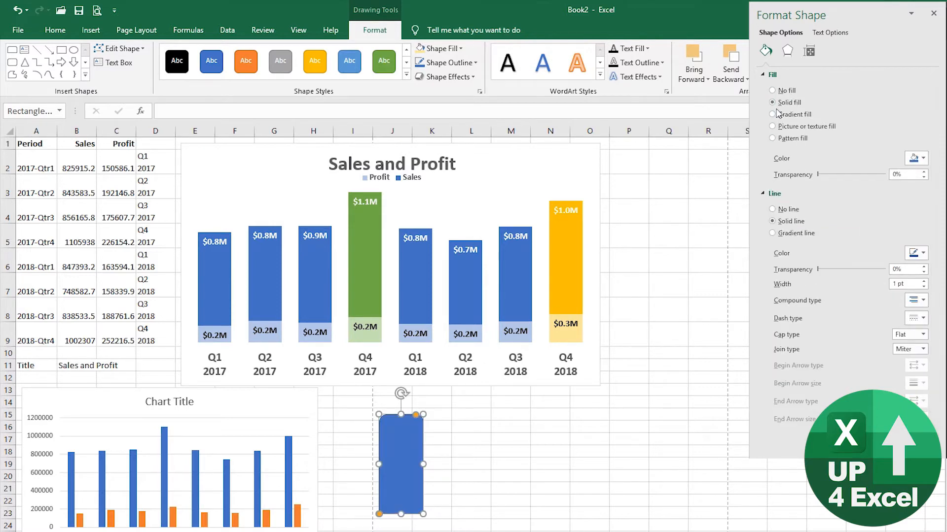
pyautogui.moveTo(833, 186)
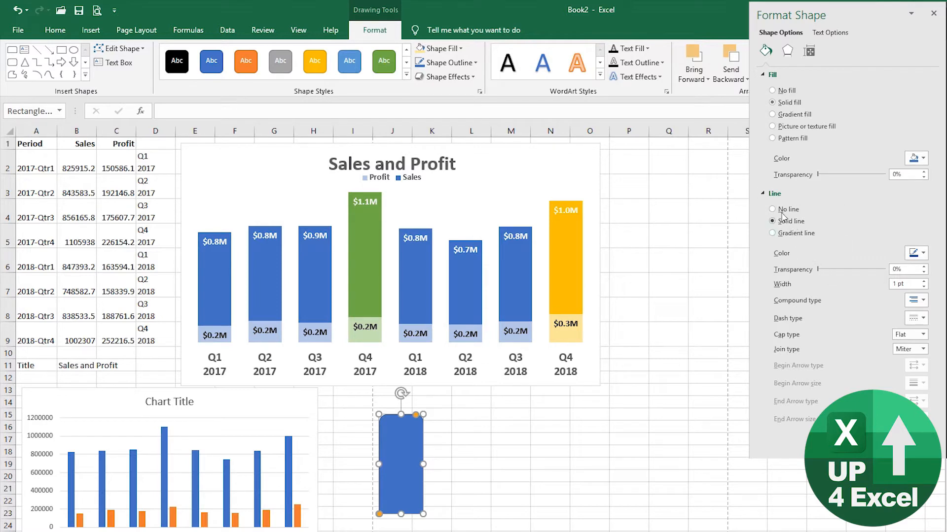
pyautogui.click(772, 209)
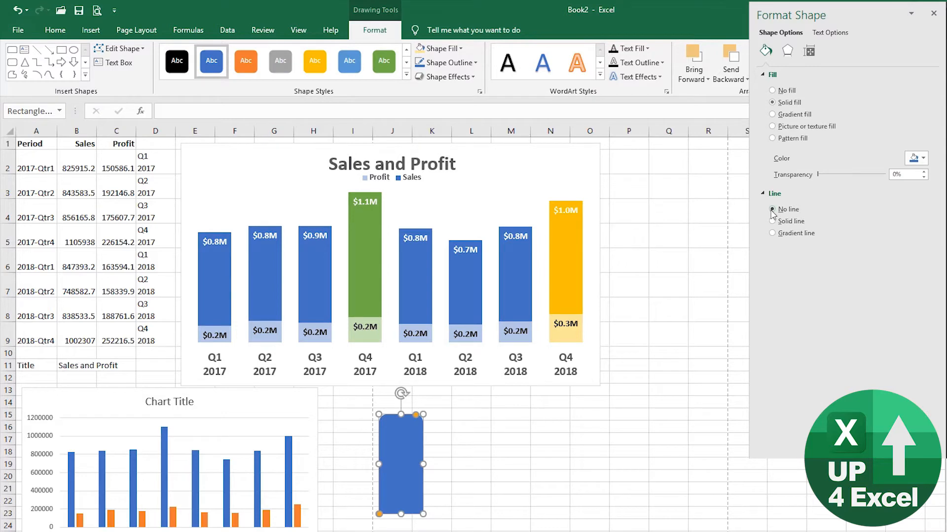
pyautogui.click(772, 209)
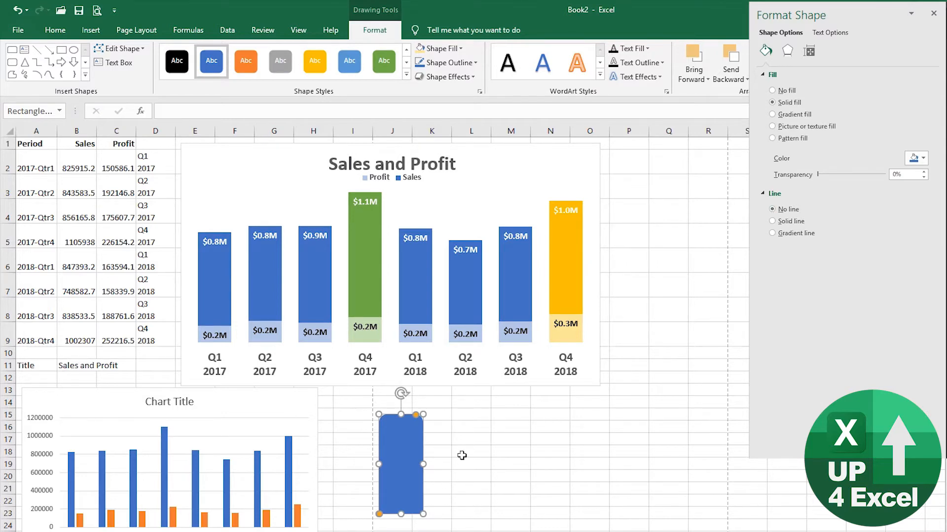
pyautogui.click(472, 451)
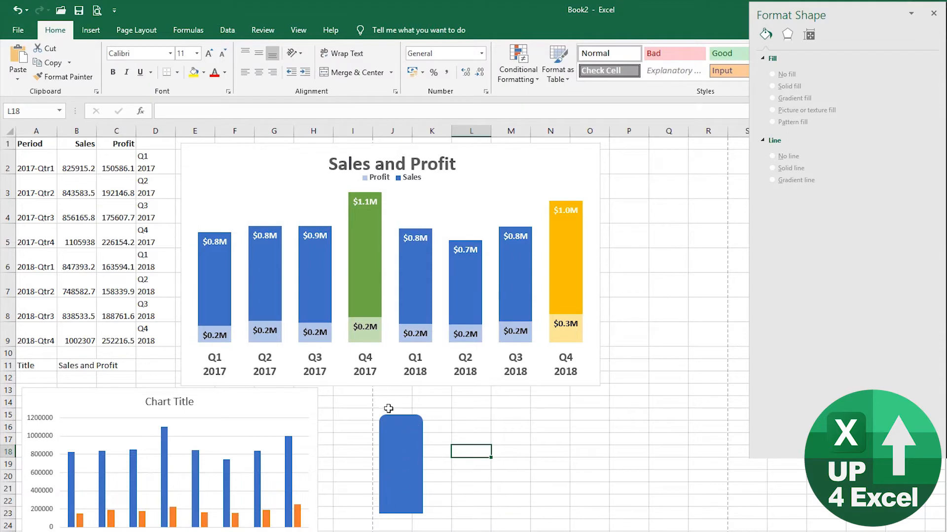
pyautogui.click(399, 463)
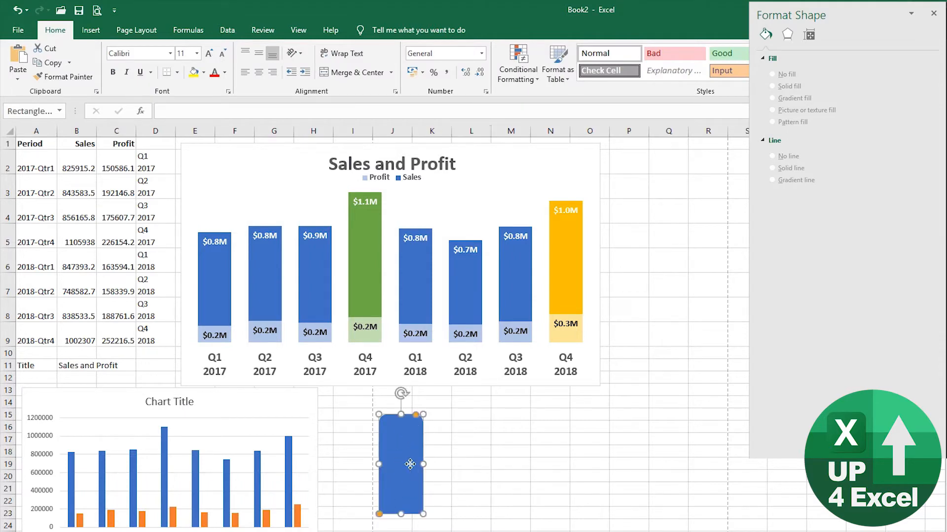
# Paste the copied rounded-top shape into the Sales series so every Sales bar turns blue.
pyautogui.press('ctrl+c')
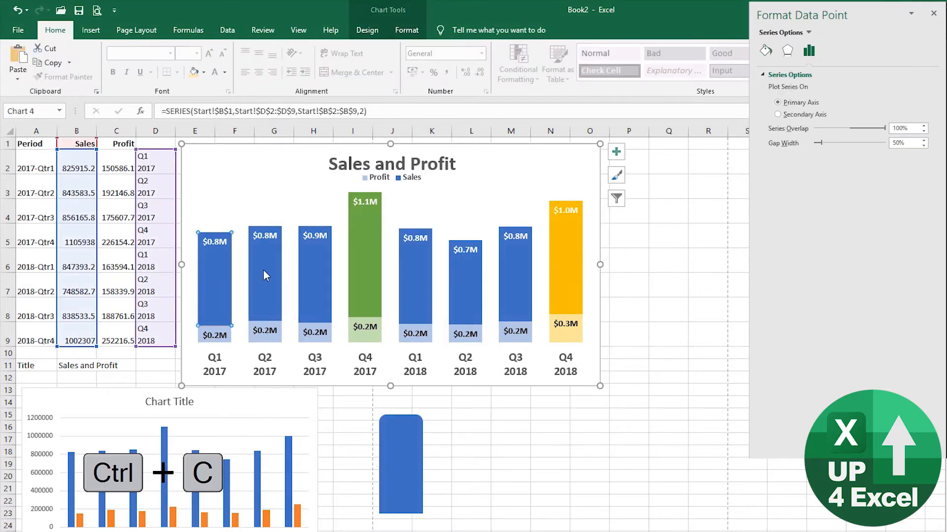
pyautogui.click(319, 276)
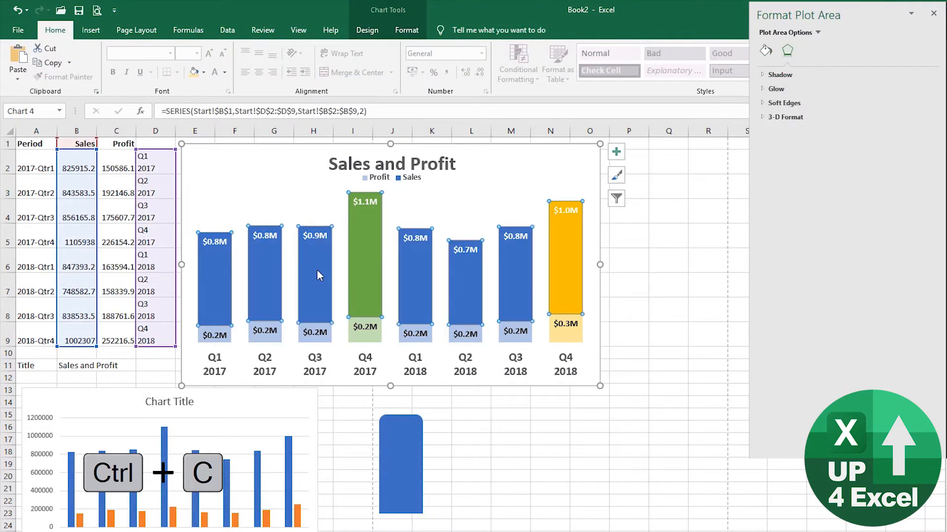
pyautogui.press('ctrl+v')
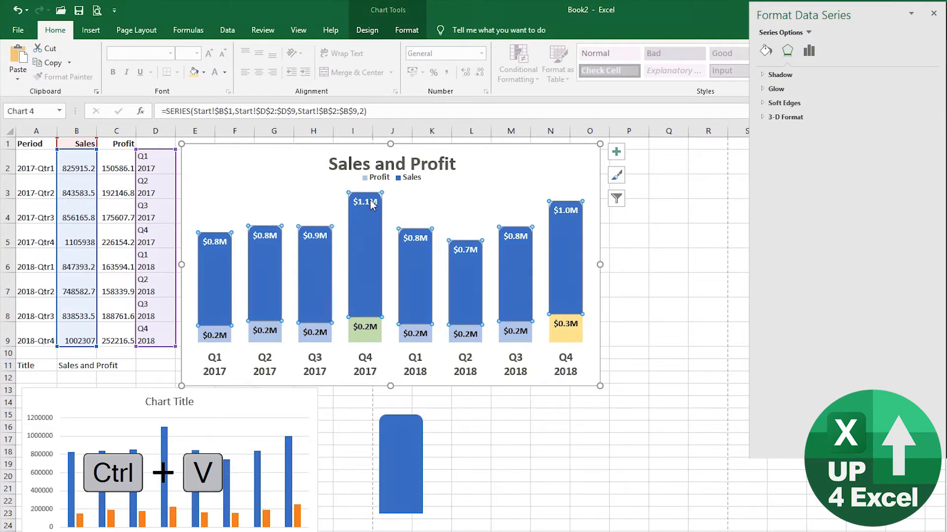
pyautogui.moveTo(359, 302)
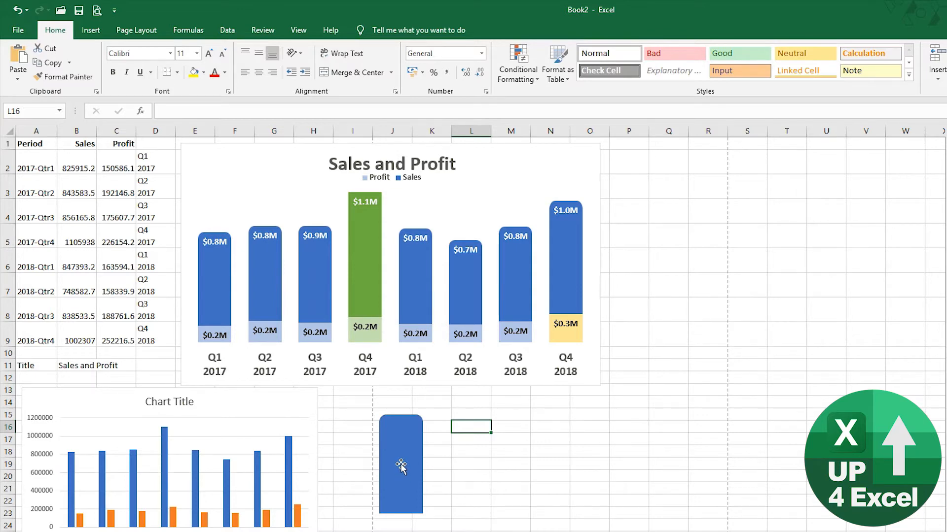
# Change the rounded-top shape's fill colour to orange in Format Shape.
pyautogui.click(401, 463)
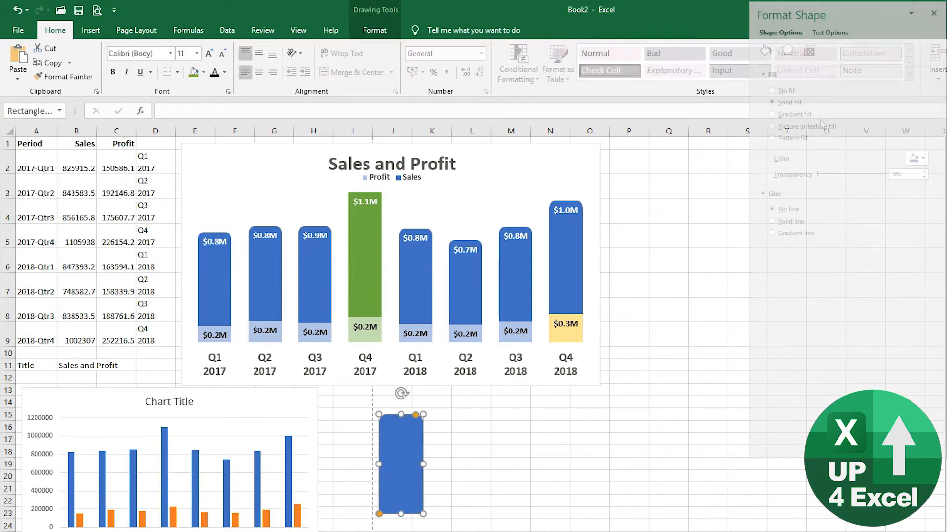
pyautogui.click(915, 157)
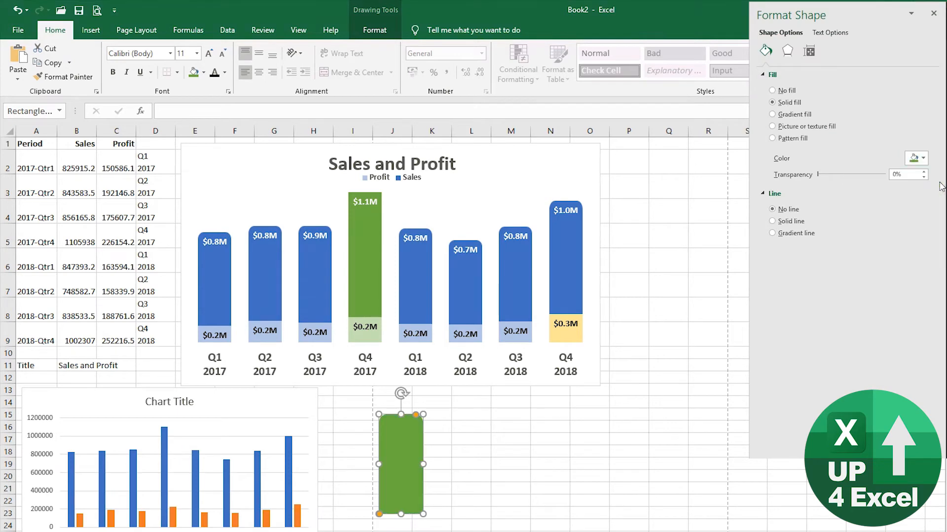
pyautogui.click(364, 266)
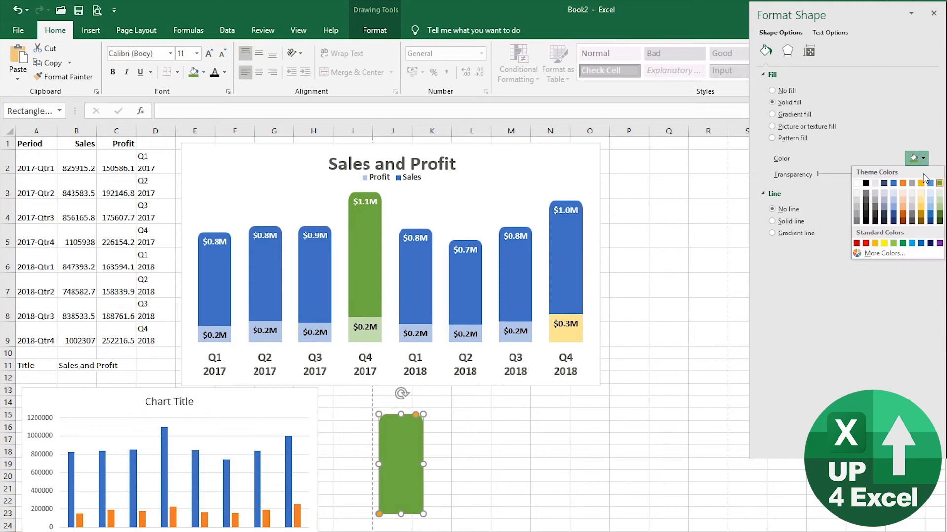
pyautogui.click(910, 230)
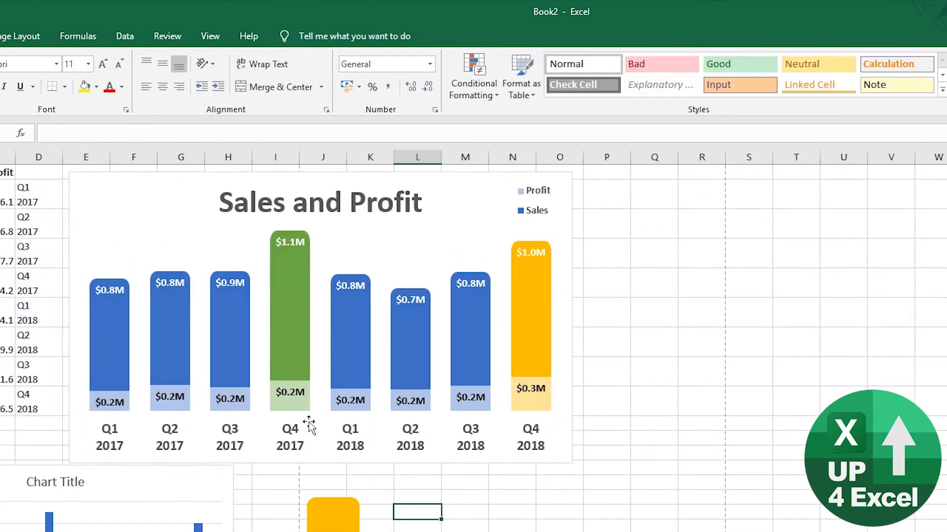
pyautogui.moveTo(296, 367)
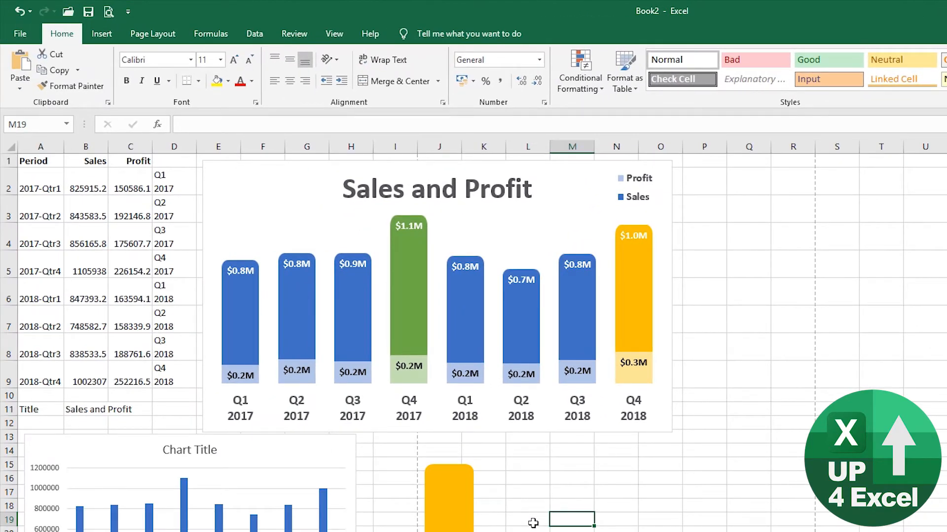
pyautogui.click(436, 241)
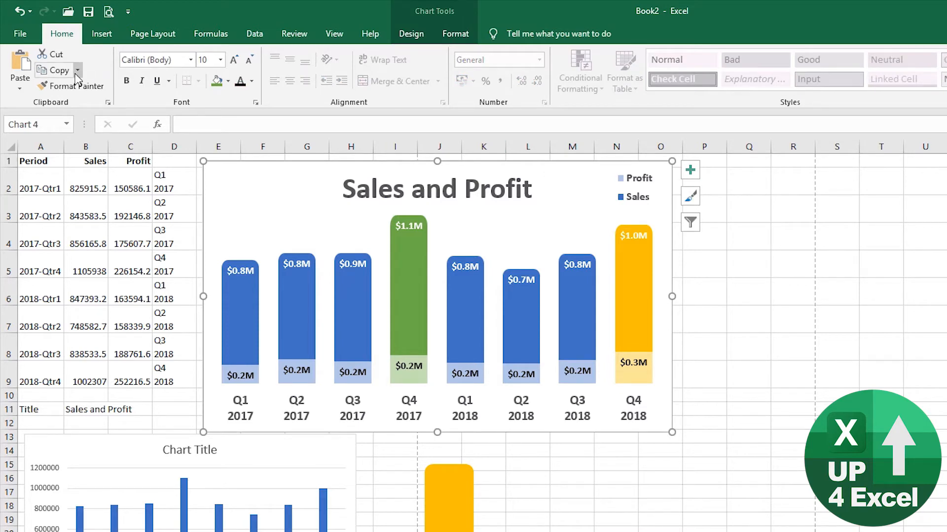
pyautogui.click(77, 70)
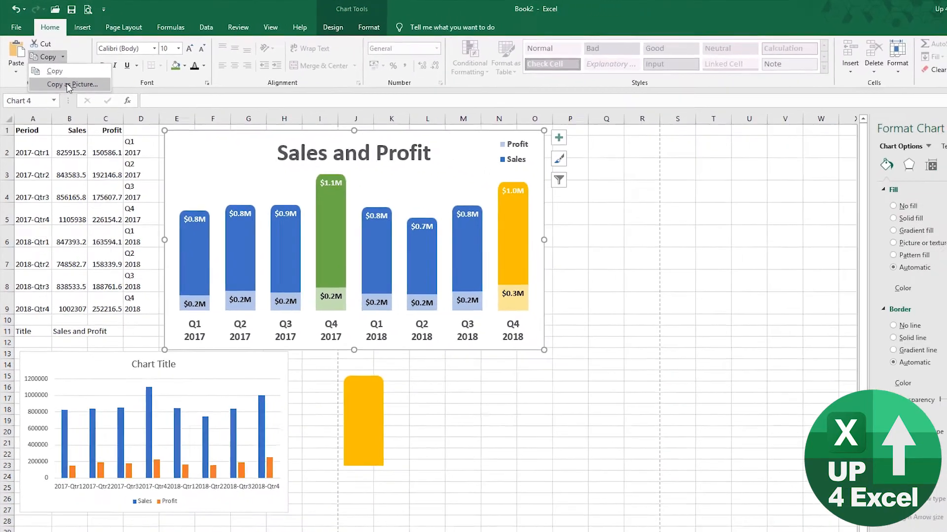
pyautogui.click(76, 85)
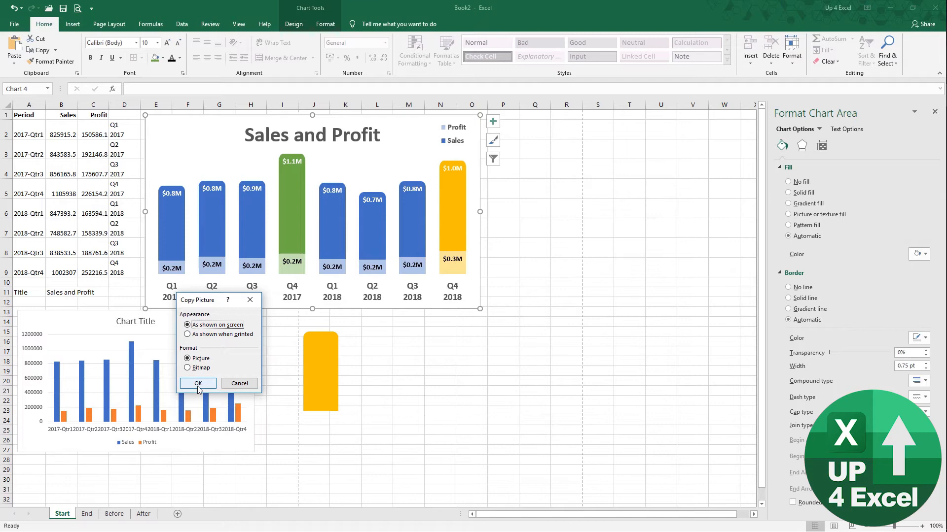
pyautogui.click(198, 384)
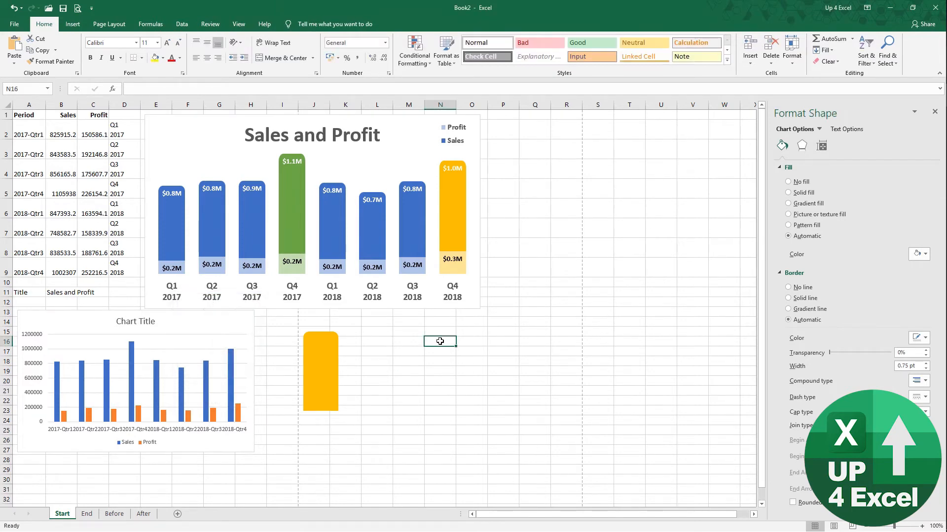
pyautogui.press('ctrl+v')
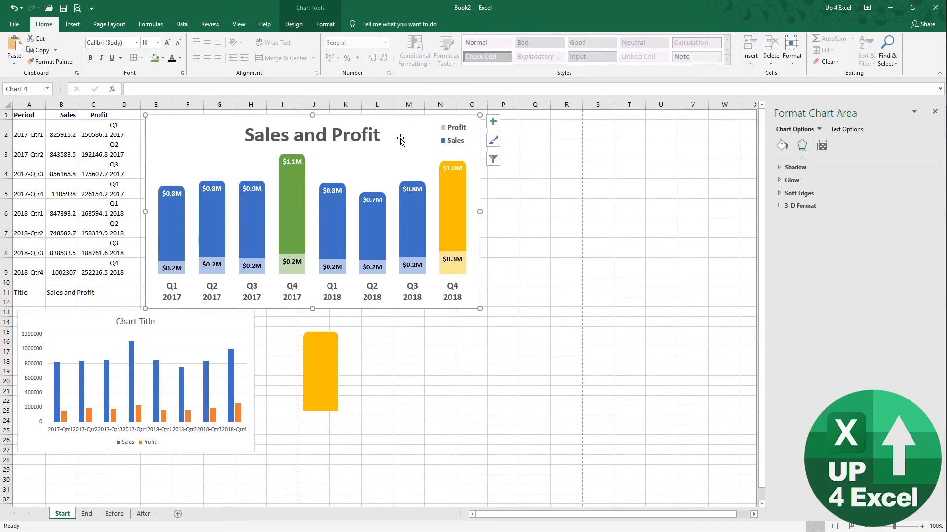
pyautogui.rightClick(398, 142)
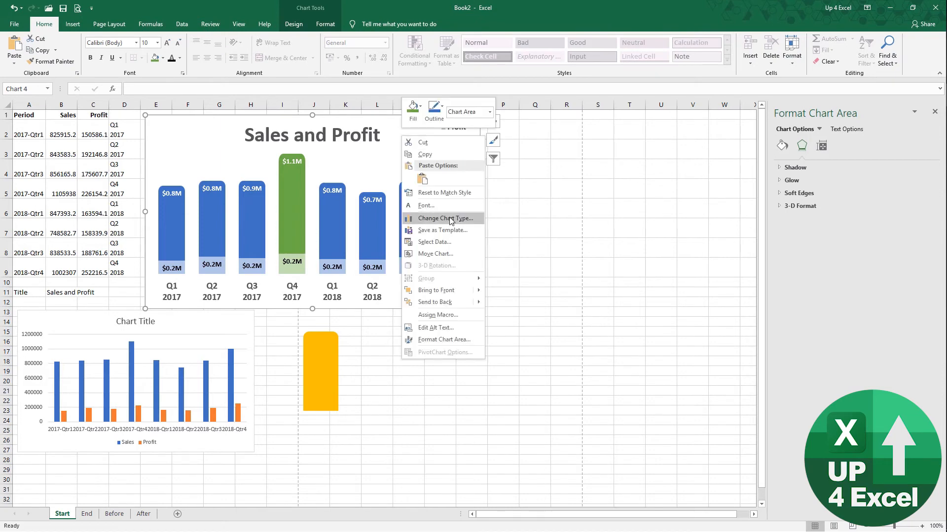
pyautogui.click(442, 230)
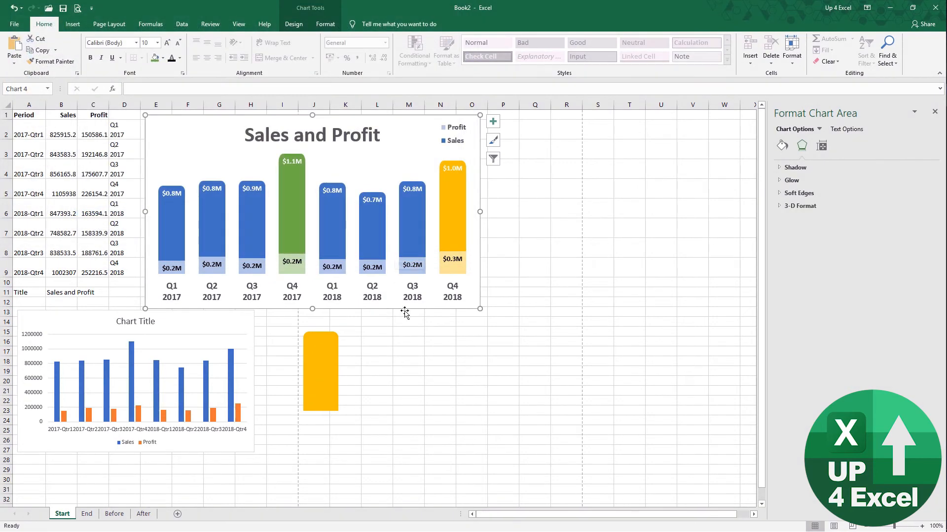
pyautogui.click(408, 401)
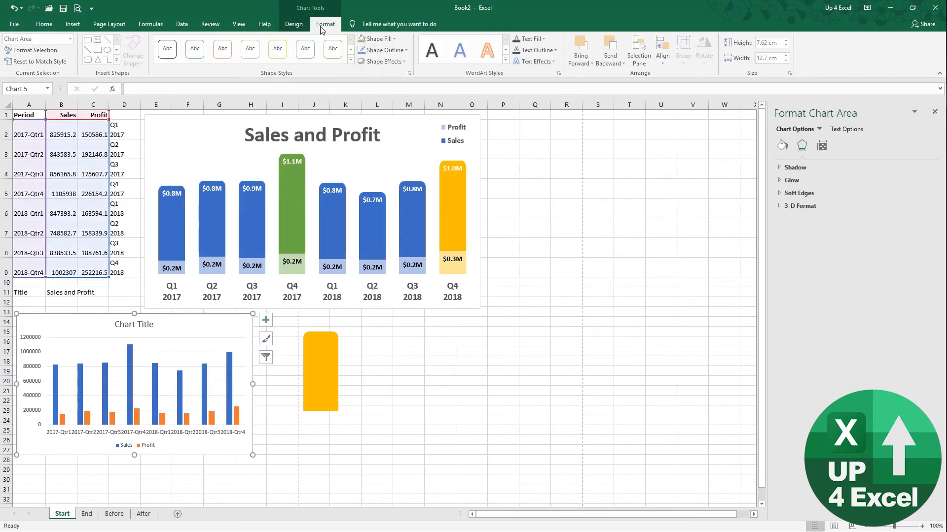
# Apply the saved Chart3 template to the lower chart via Change Chart Type, then return to the cells.
pyautogui.click(294, 24)
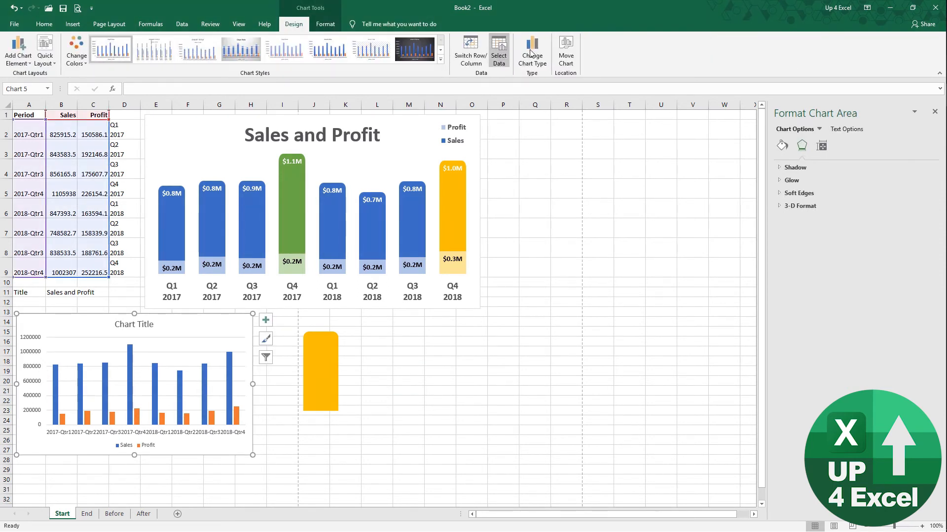
pyautogui.click(531, 50)
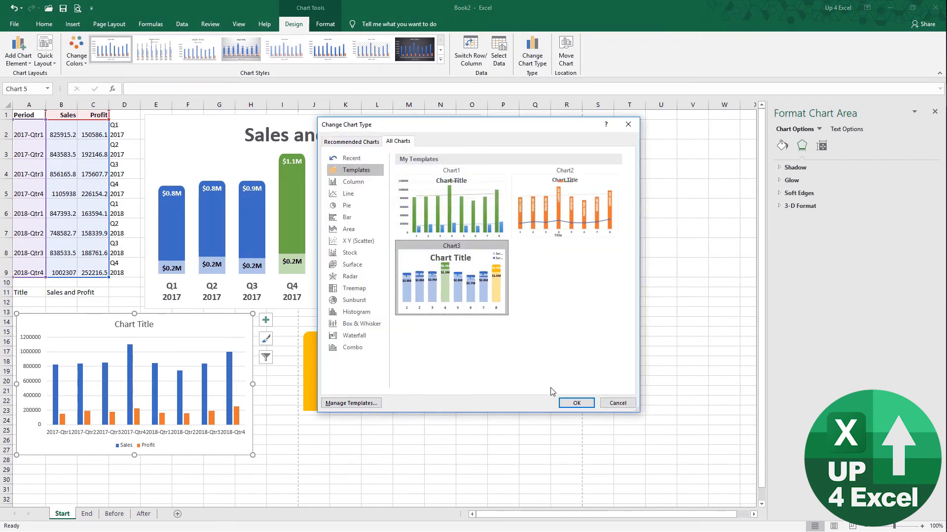
pyautogui.click(574, 402)
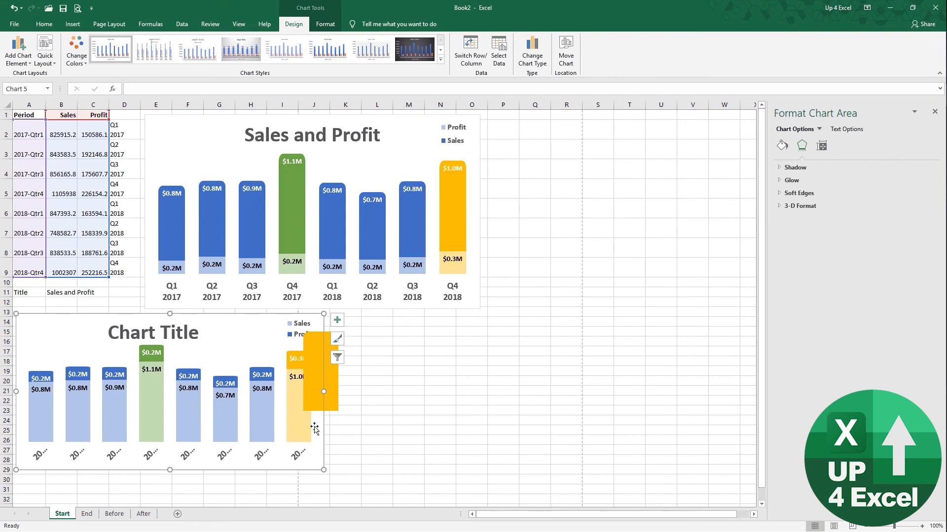
pyautogui.moveTo(253, 424)
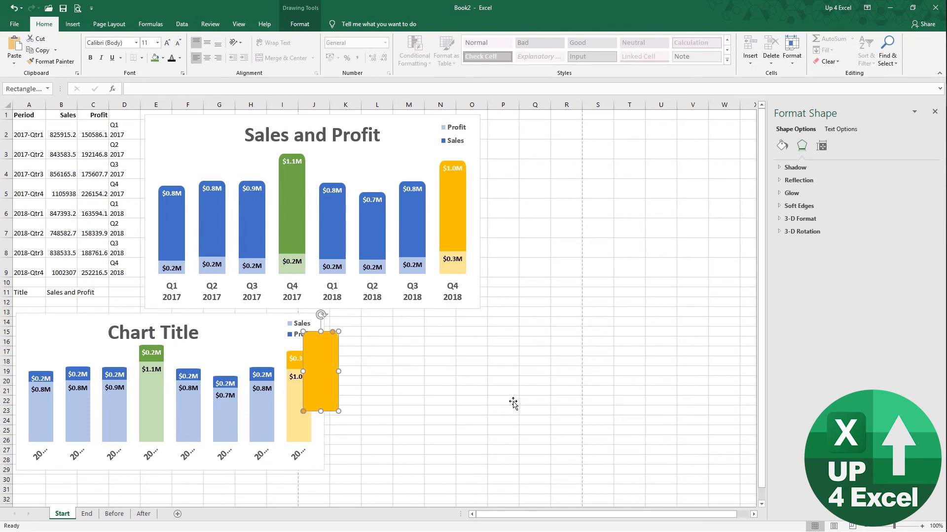
pyautogui.click(408, 401)
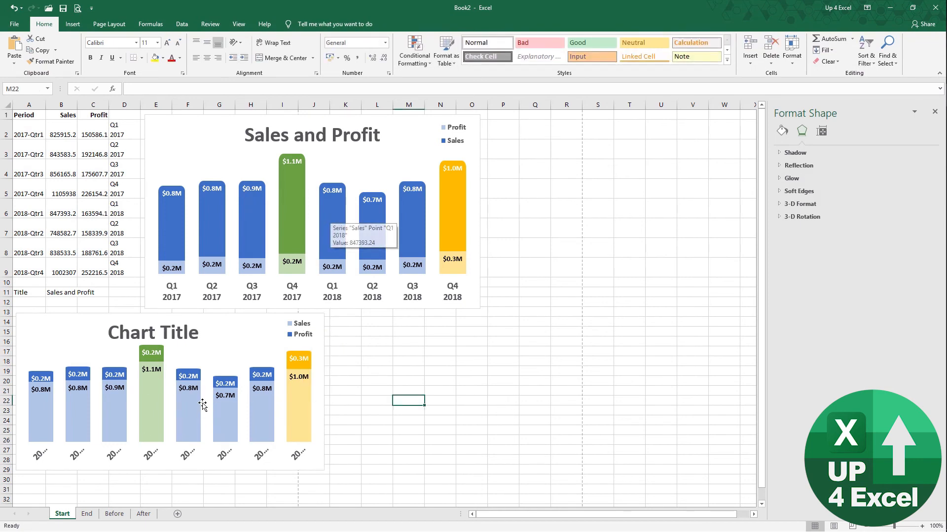
pyautogui.moveTo(255, 369)
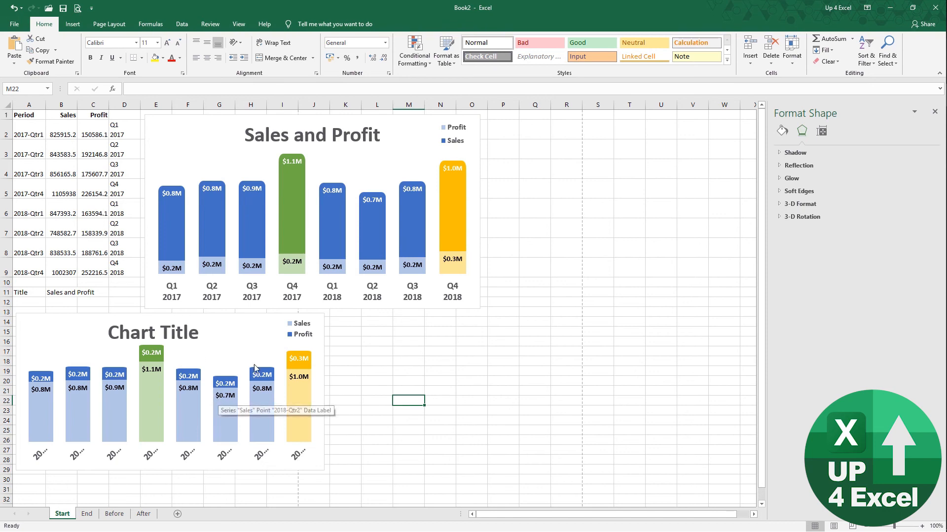